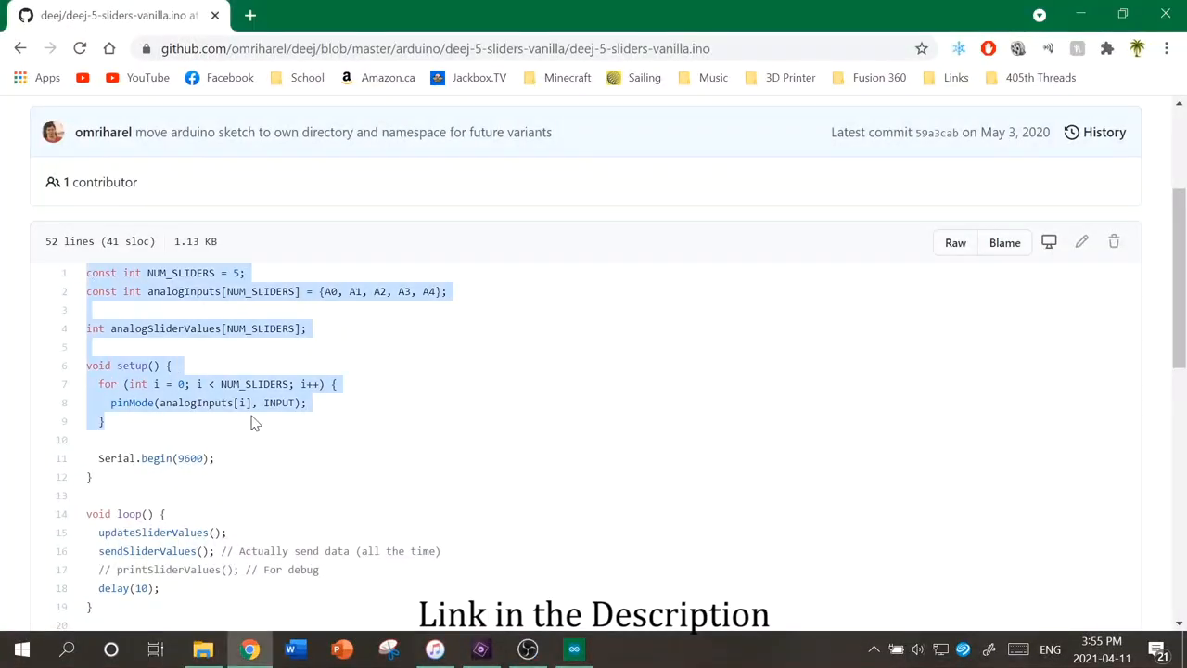
# - Scroll through the deej five-slider sketch code on the GitHub page
pyautogui.scroll(-3)
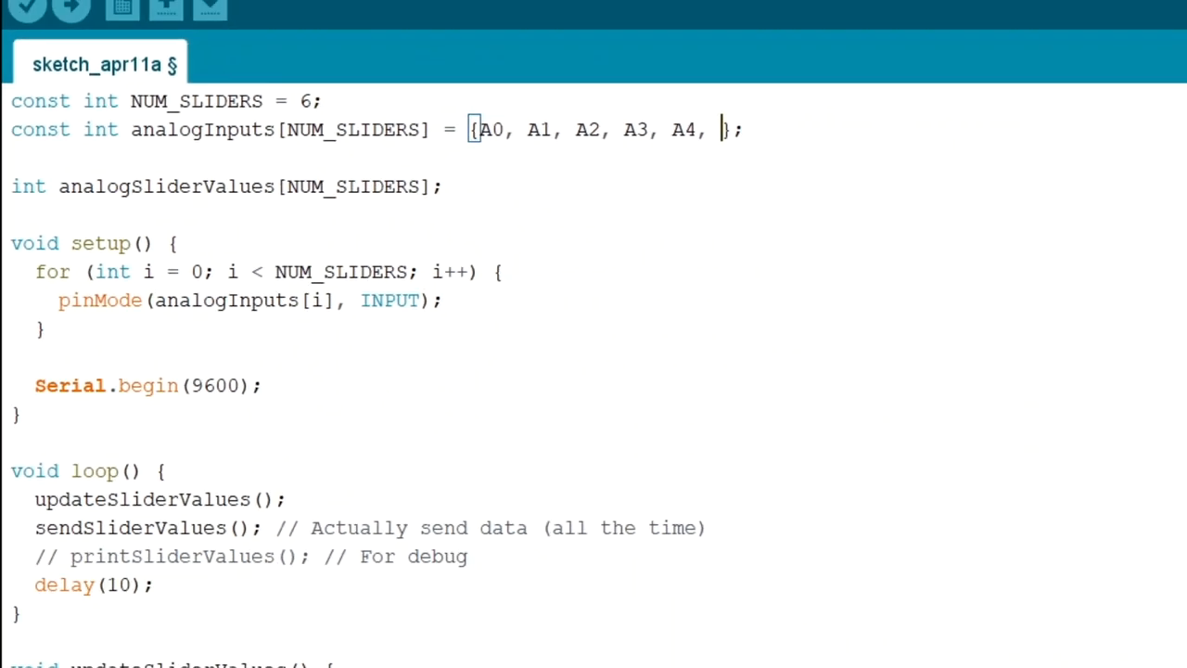
# - Add the A5 analog input to the sketch and save it as VOLUME_MIXER
pyautogui.click(98, 30)
pyautogui.write('VOLUME MIXER')
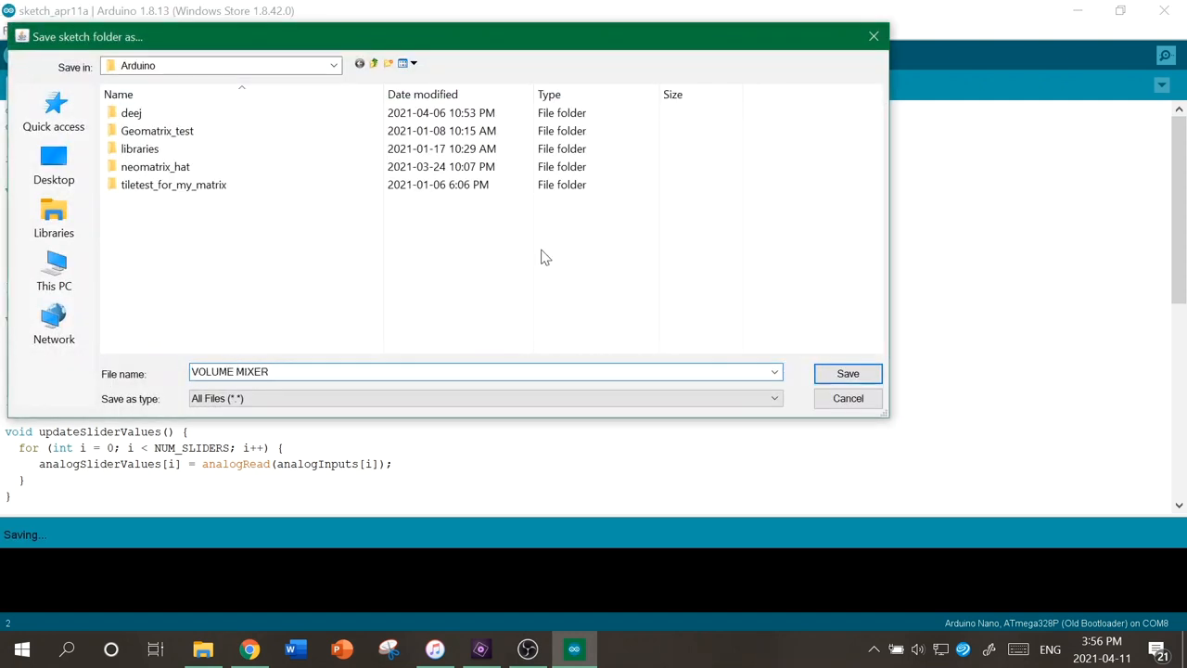
pyautogui.click(847, 373)
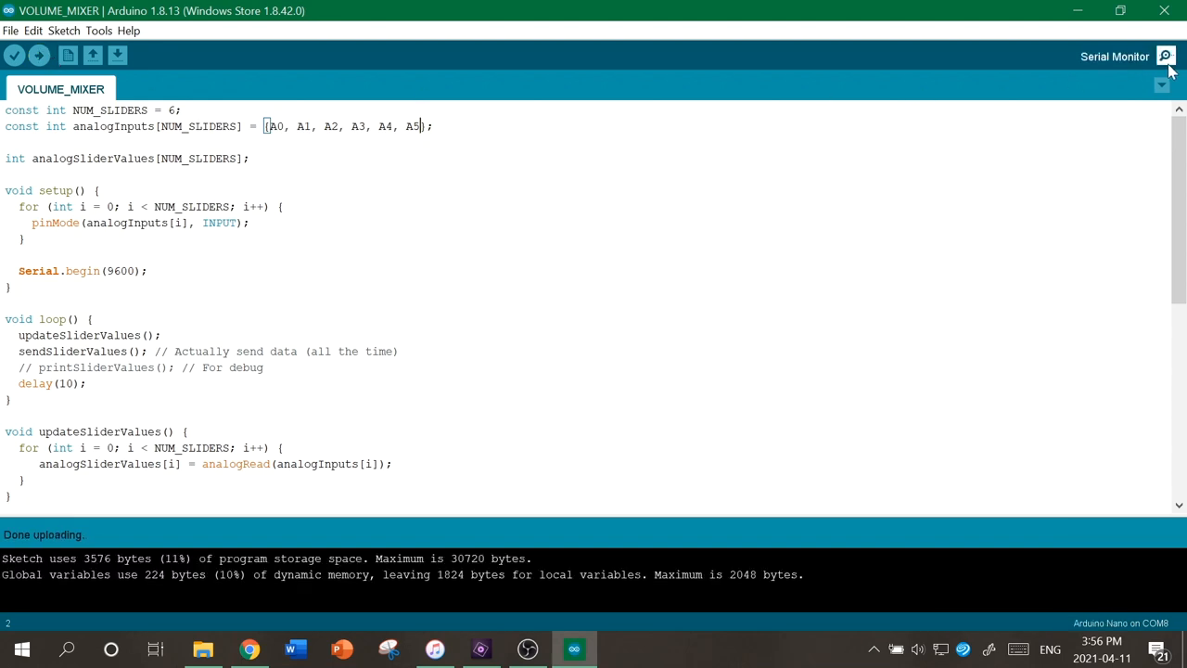
# - Download config.yaml from the deej releases page and open it with Notepad++
pyautogui.click(1165, 56)
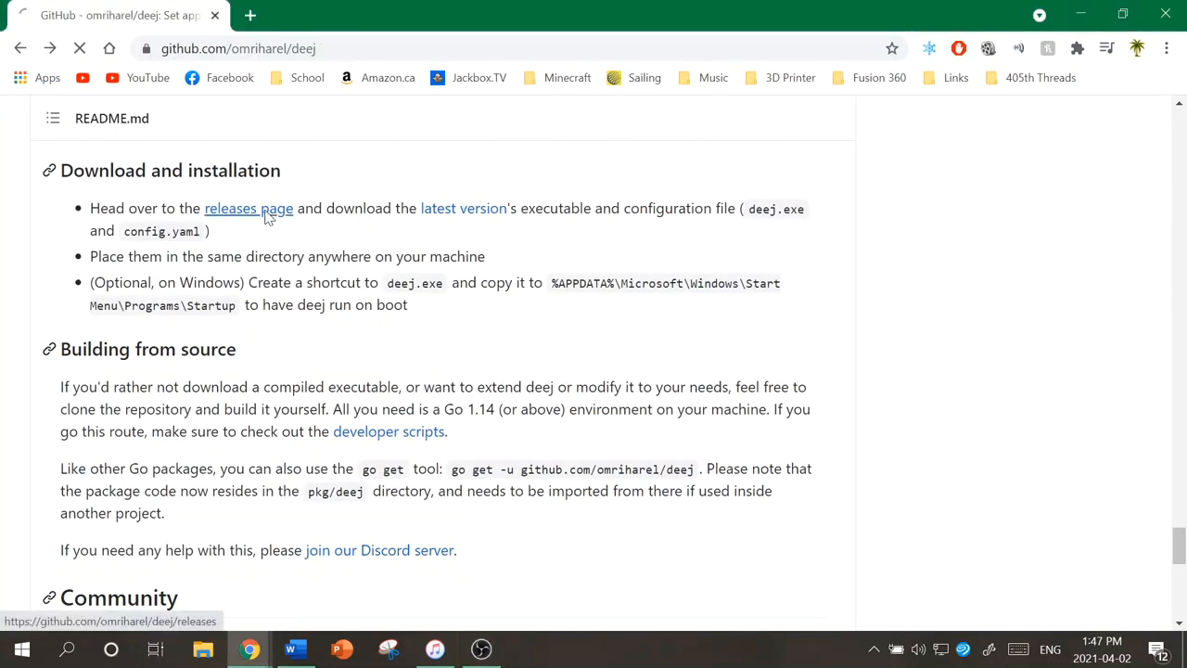
pyautogui.click(248, 208)
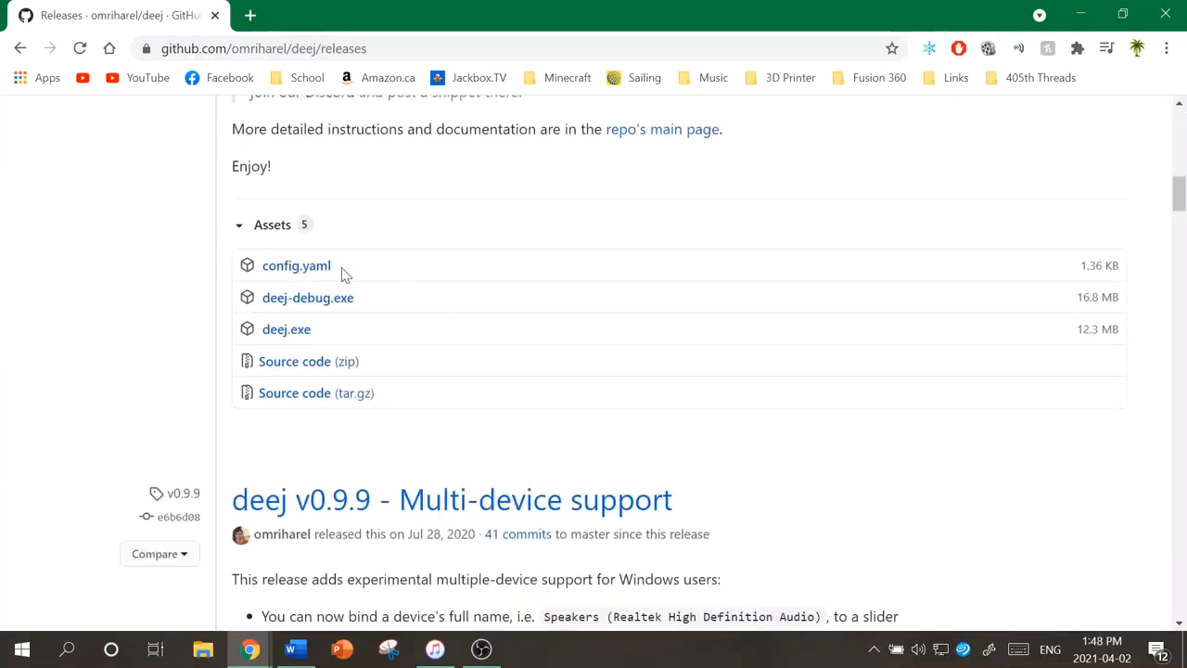
pyautogui.click(285, 329)
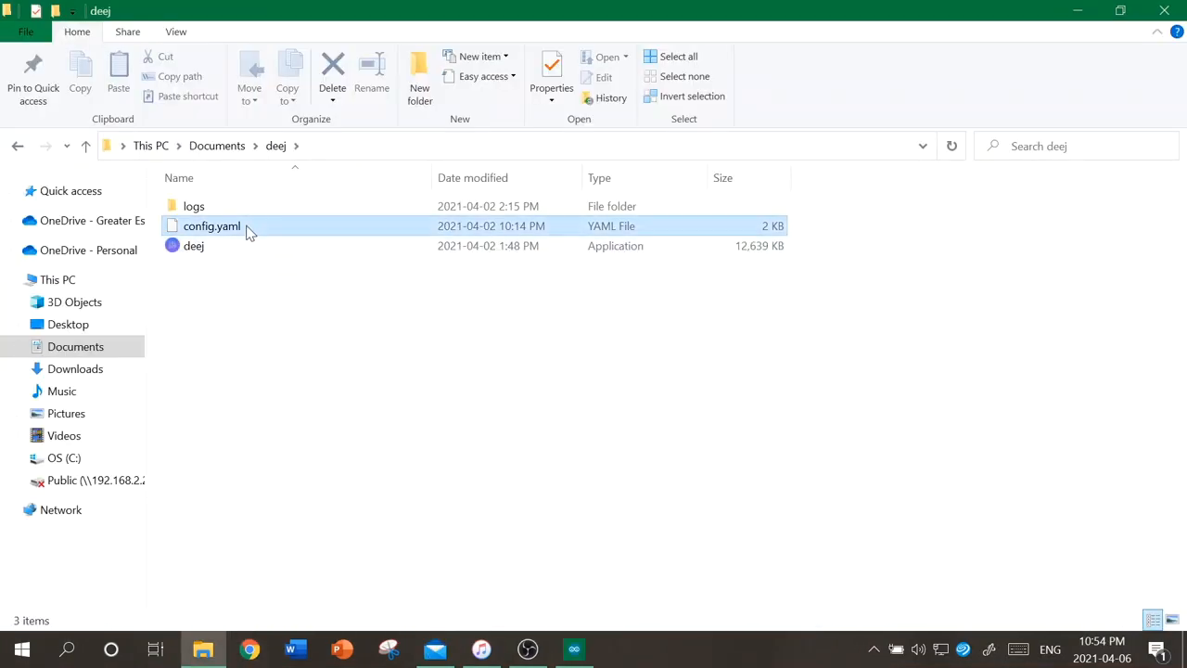
pyautogui.rightClick(210, 225)
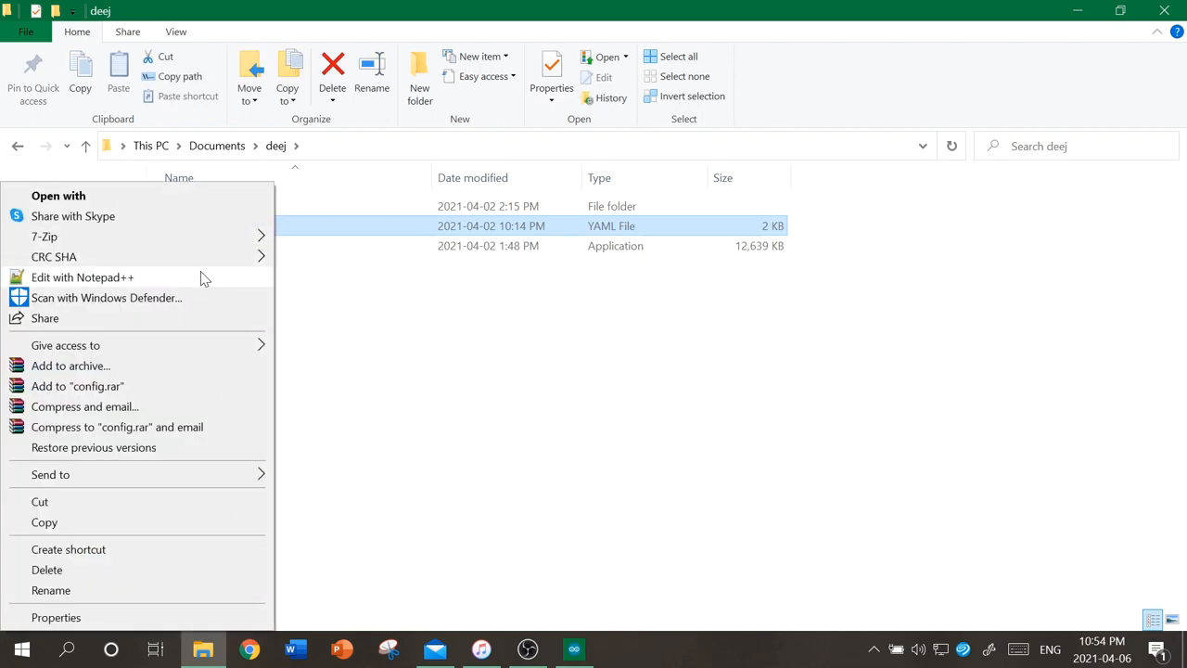
pyautogui.click(83, 276)
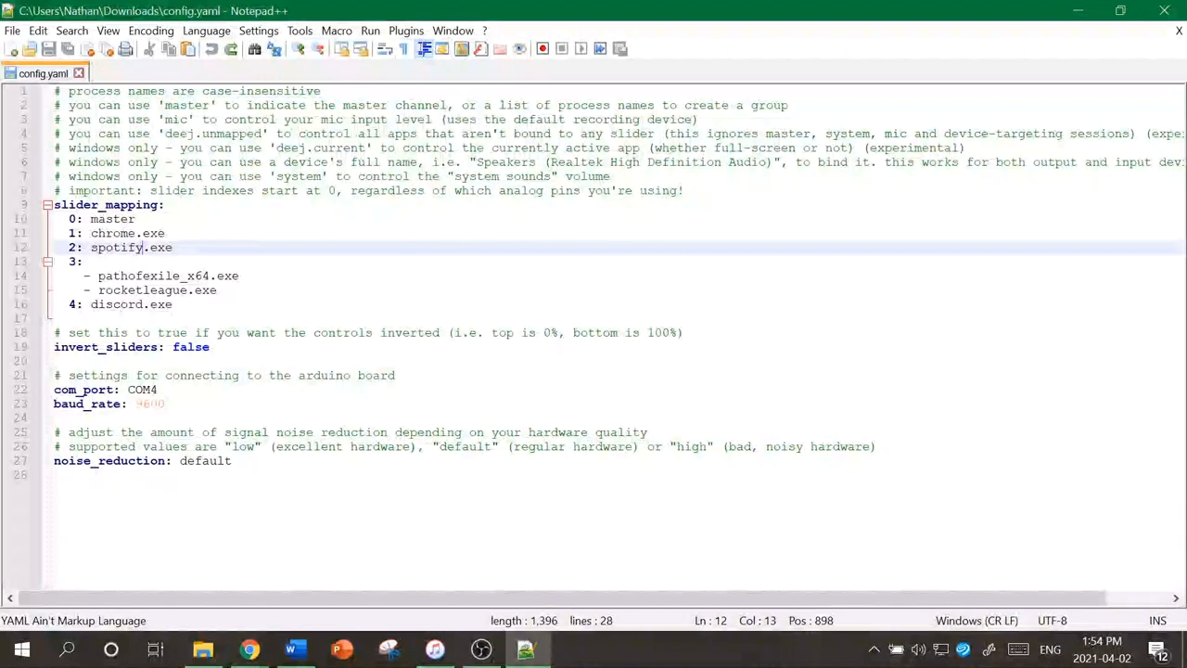
# - Map a slider to iTunes.exe, add '5: mic', and find the Arduino on COM7
pyautogui.write('iTunes.exe')
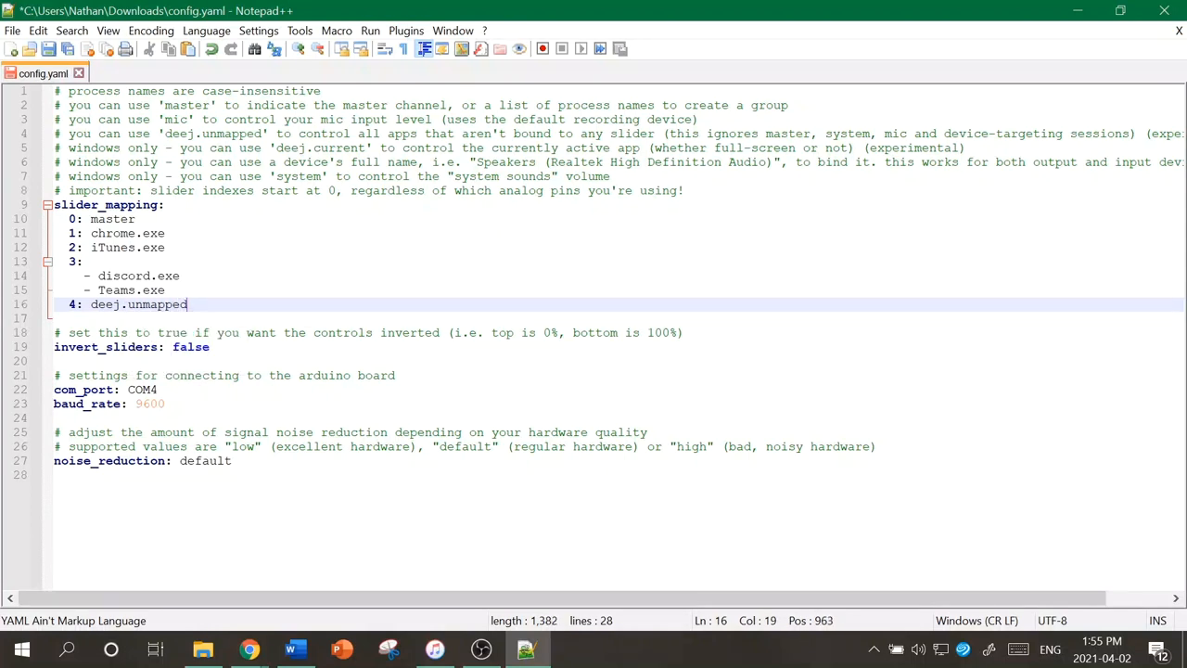
pyautogui.write('5: mic')
pyautogui.write('device')
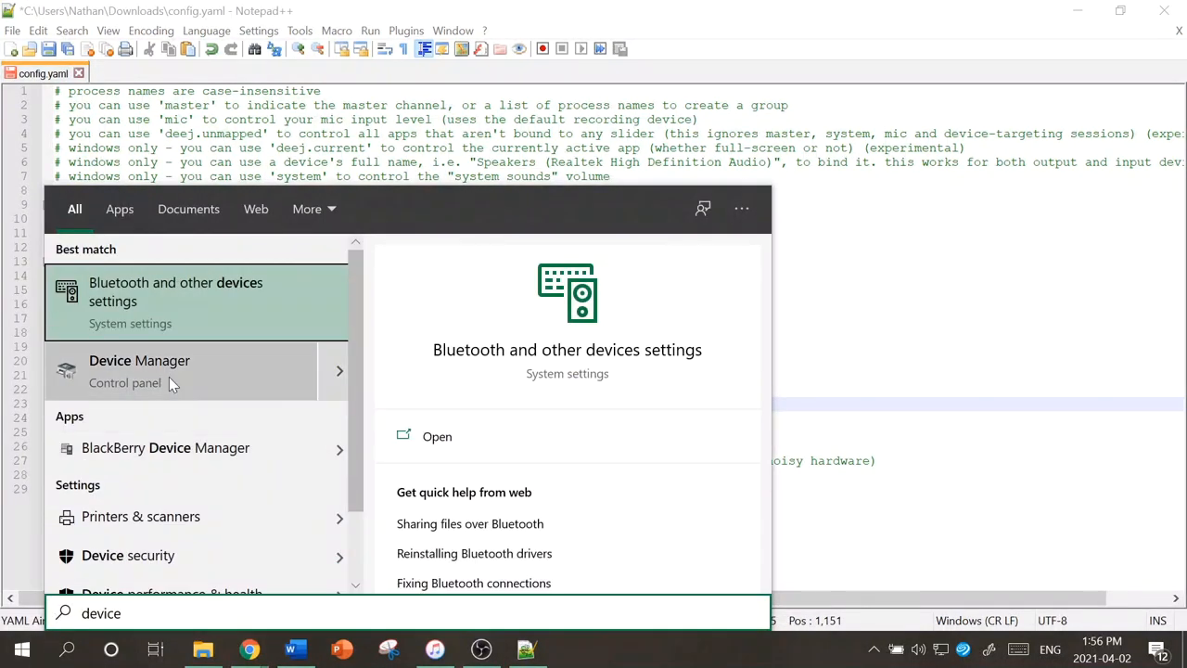
pyautogui.click(140, 370)
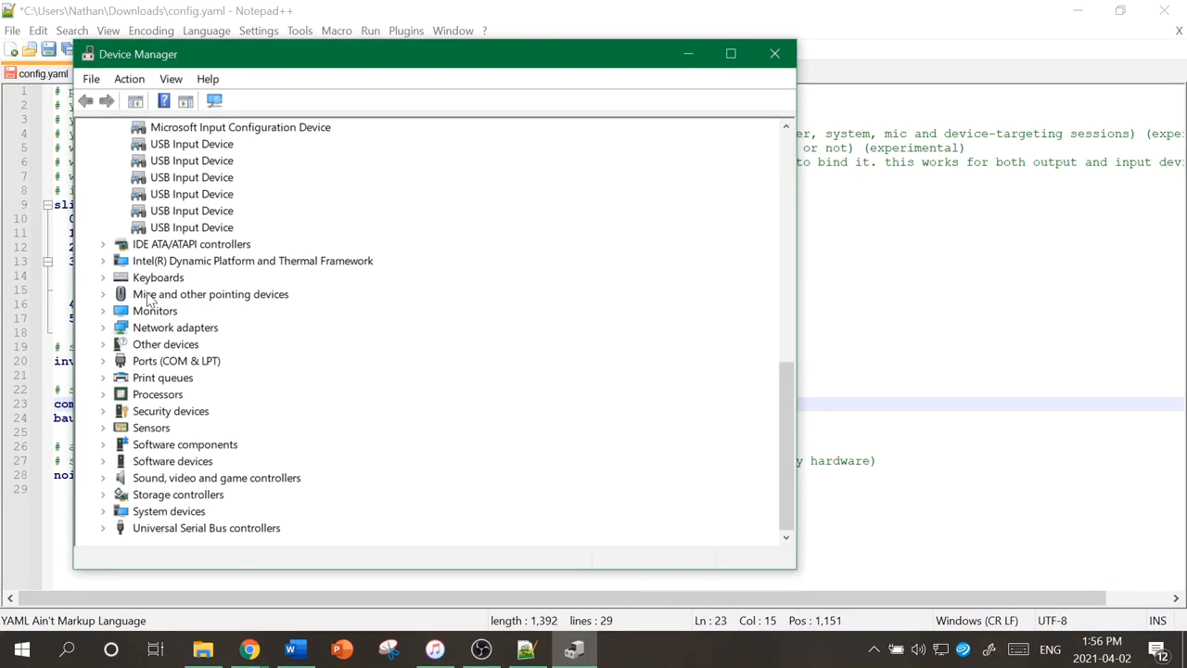
pyautogui.click(103, 361)
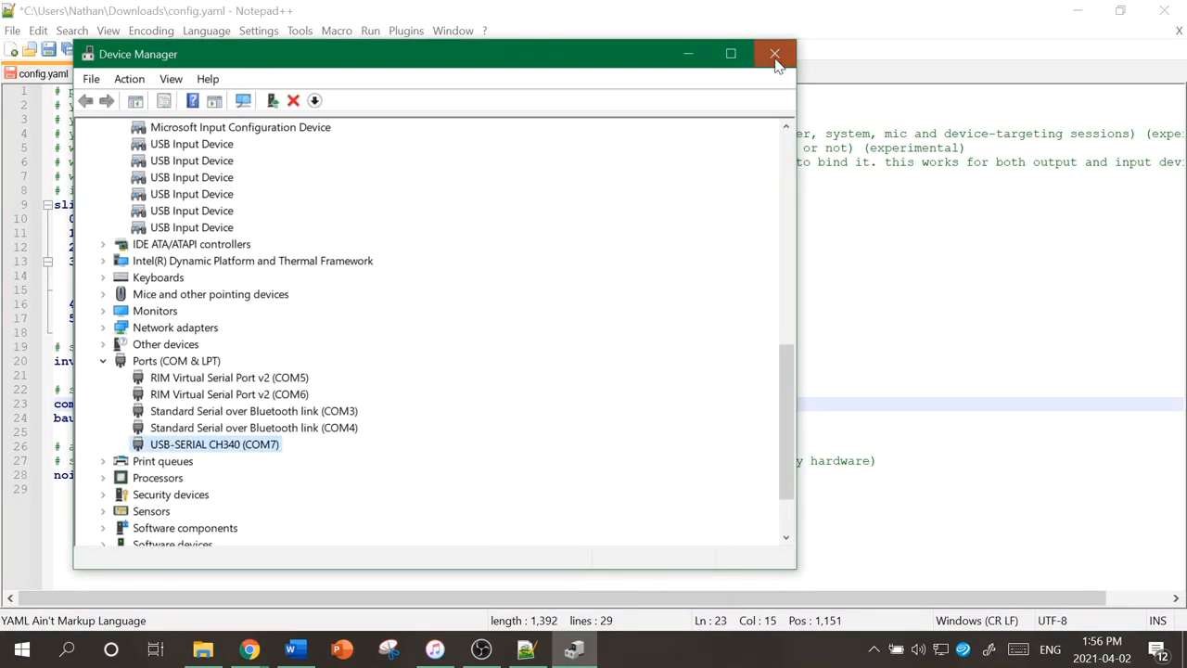
pyautogui.click(775, 53)
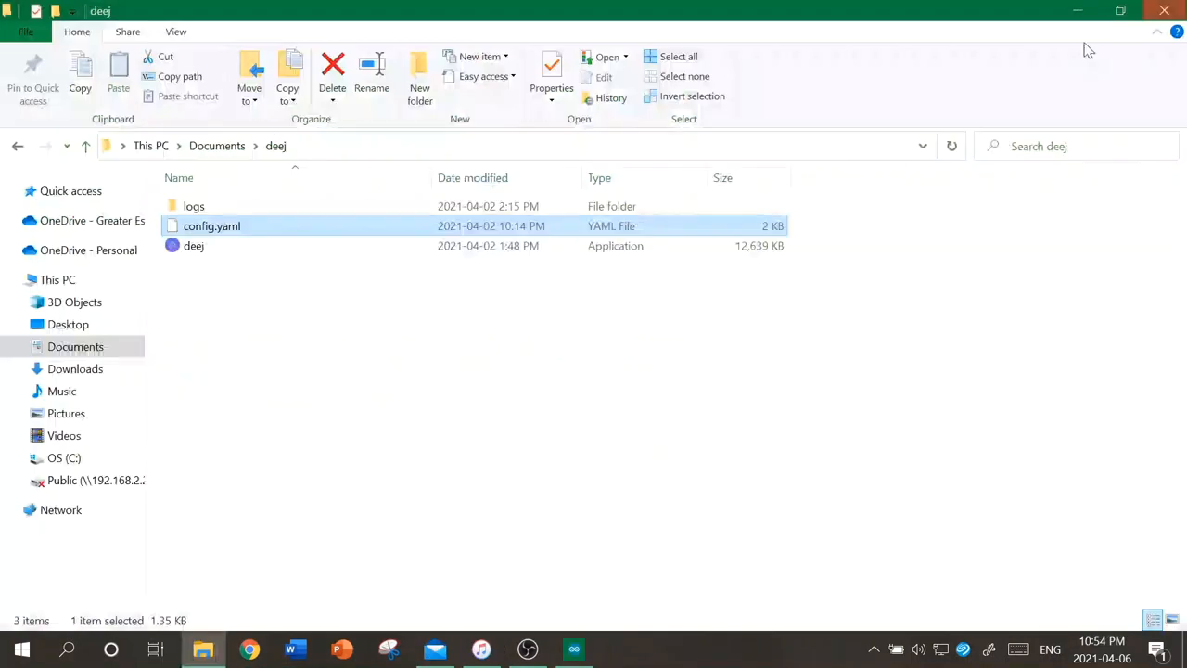